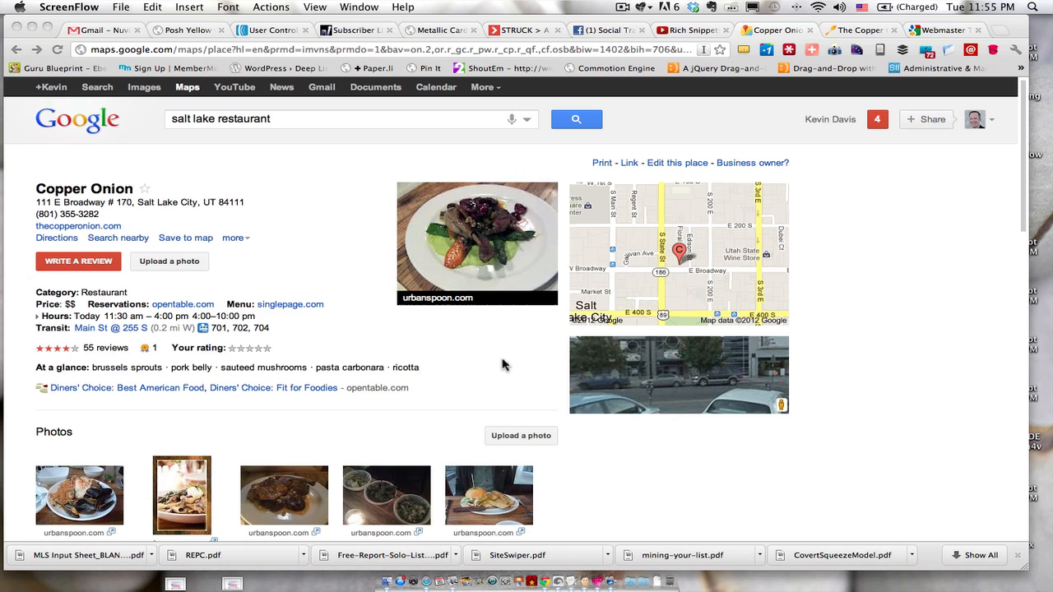
mouse_move(507, 365)
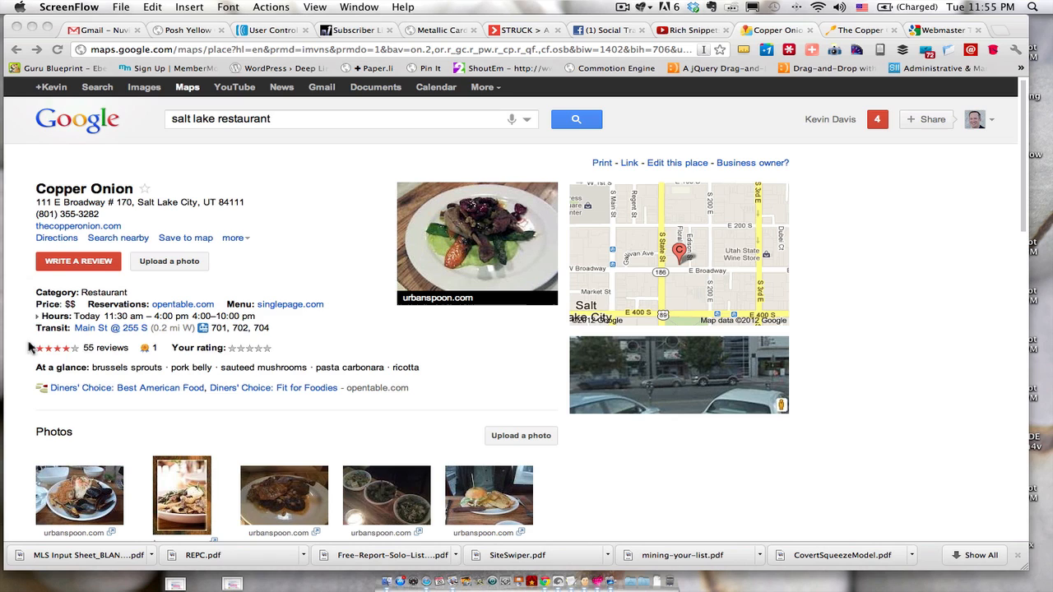
mouse_move(89, 359)
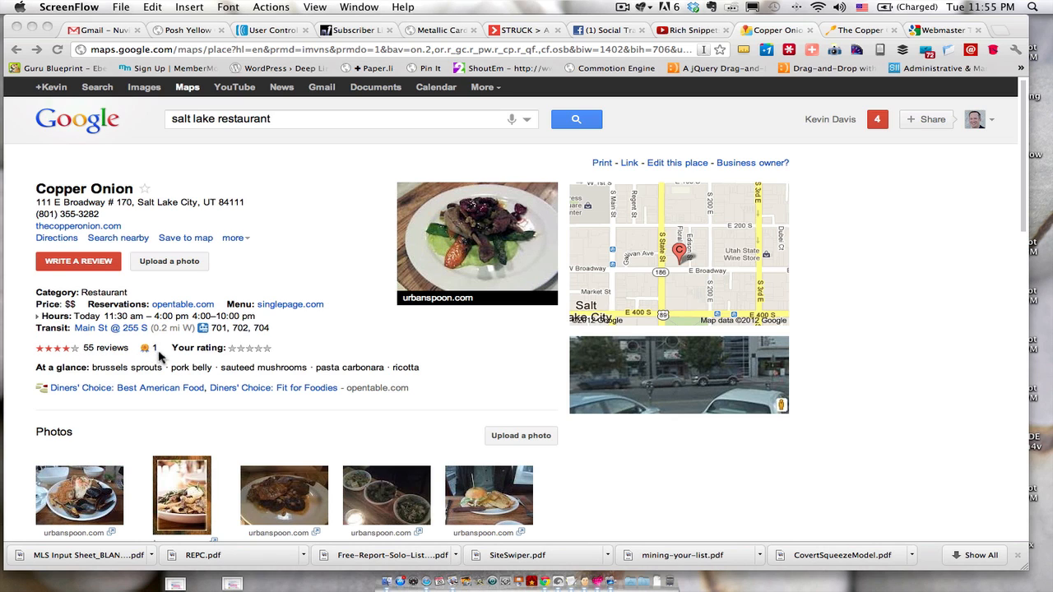
mouse_move(474, 339)
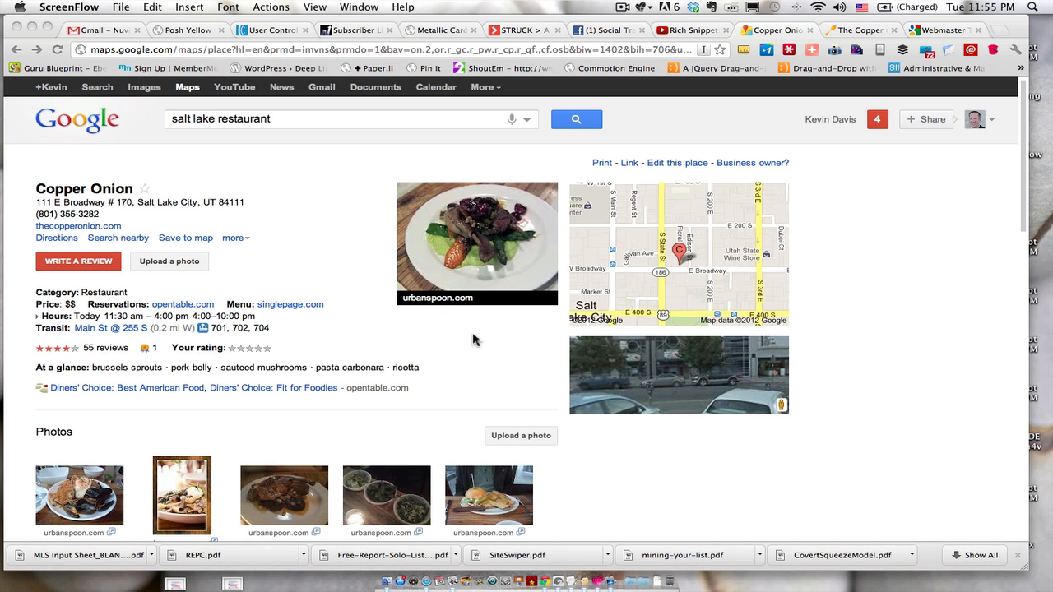
Scroll the Copper Onion place page down to the review counts from google.com, urbanspoon.com and zagat.com
scroll(down, 3)
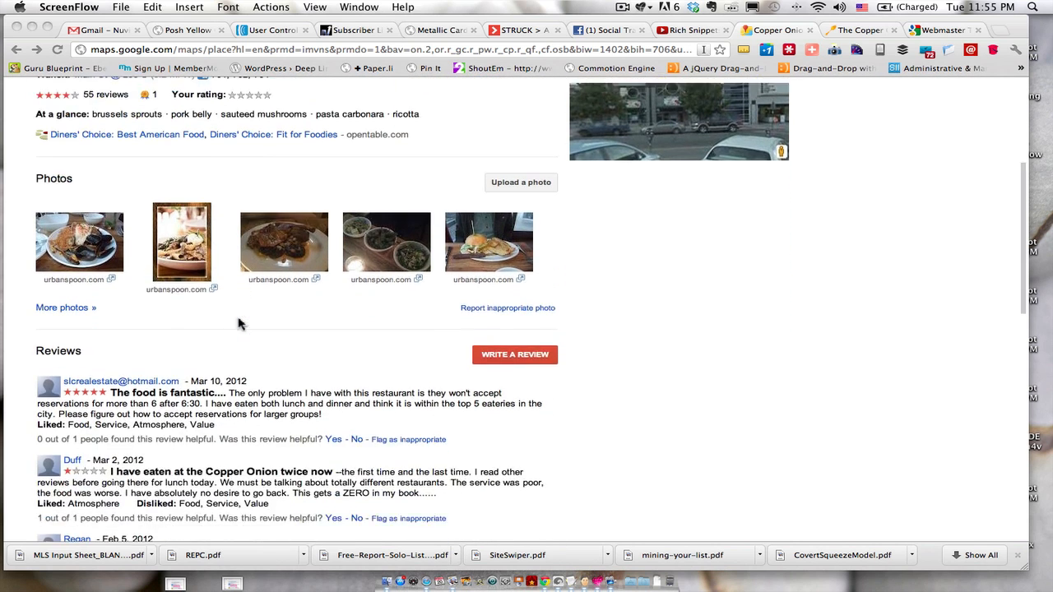
scroll(down, 3)
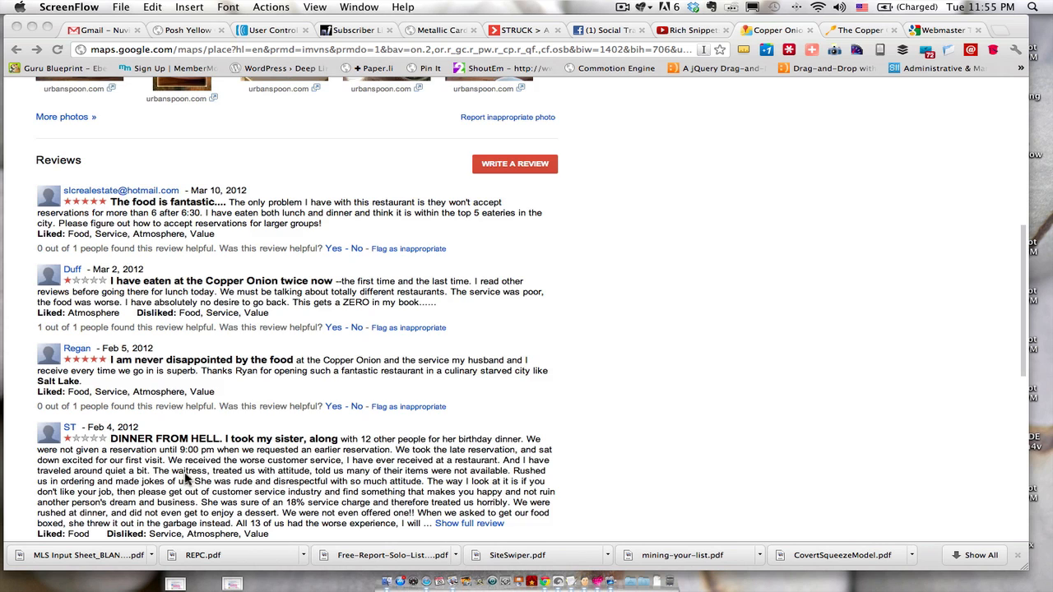
scroll(down, 3)
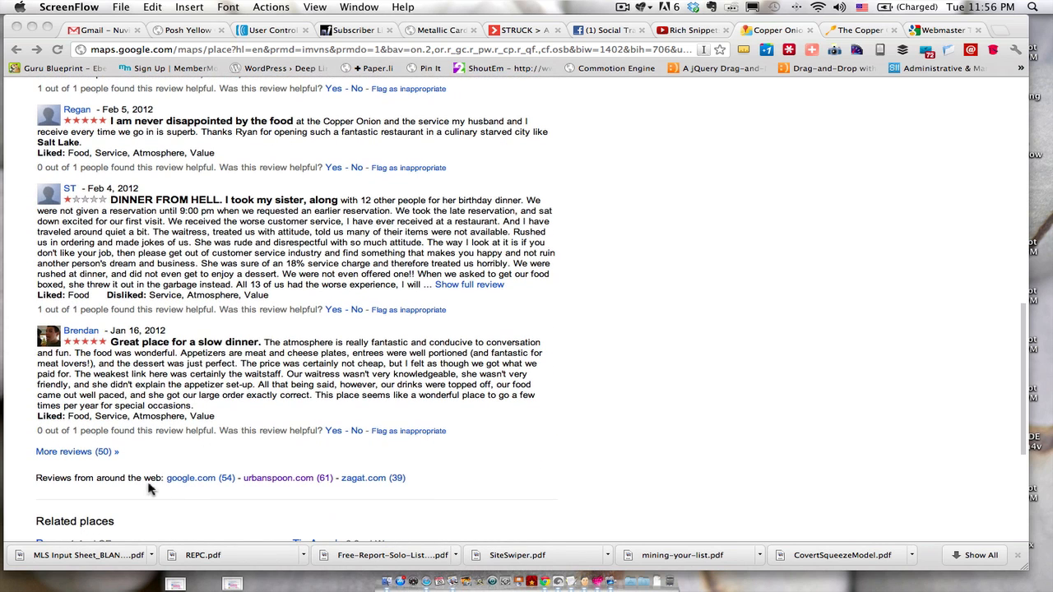
mouse_move(217, 485)
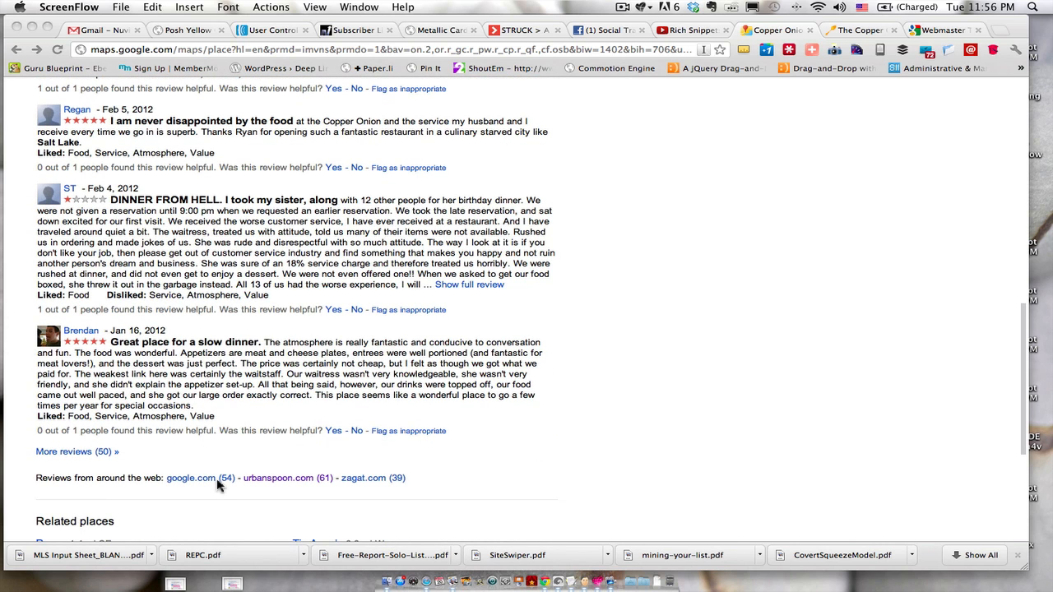
mouse_move(288, 485)
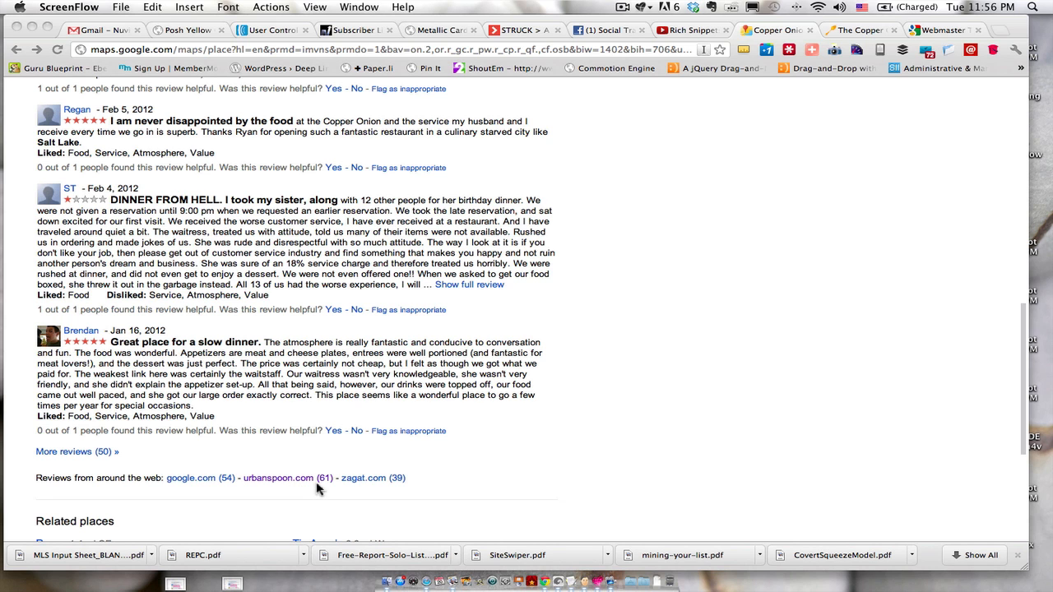
mouse_move(382, 485)
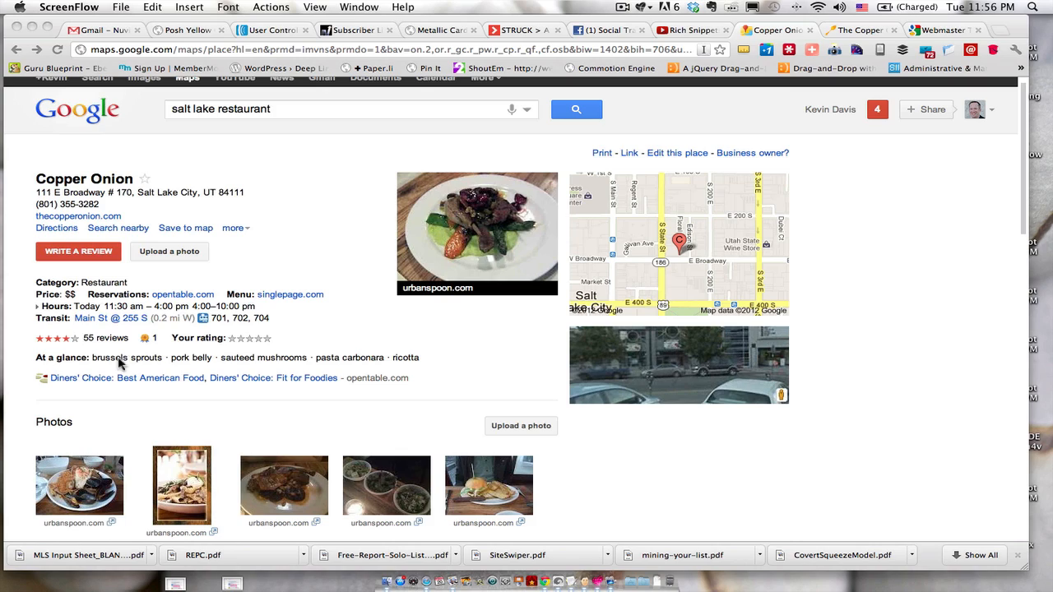
scroll(down, 3)
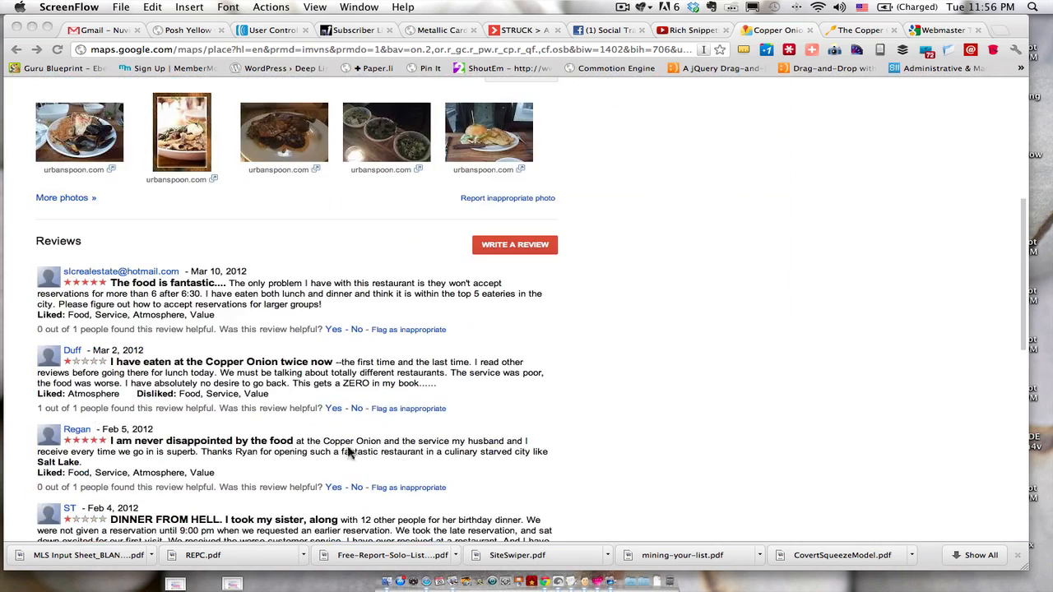
scroll(down, 3)
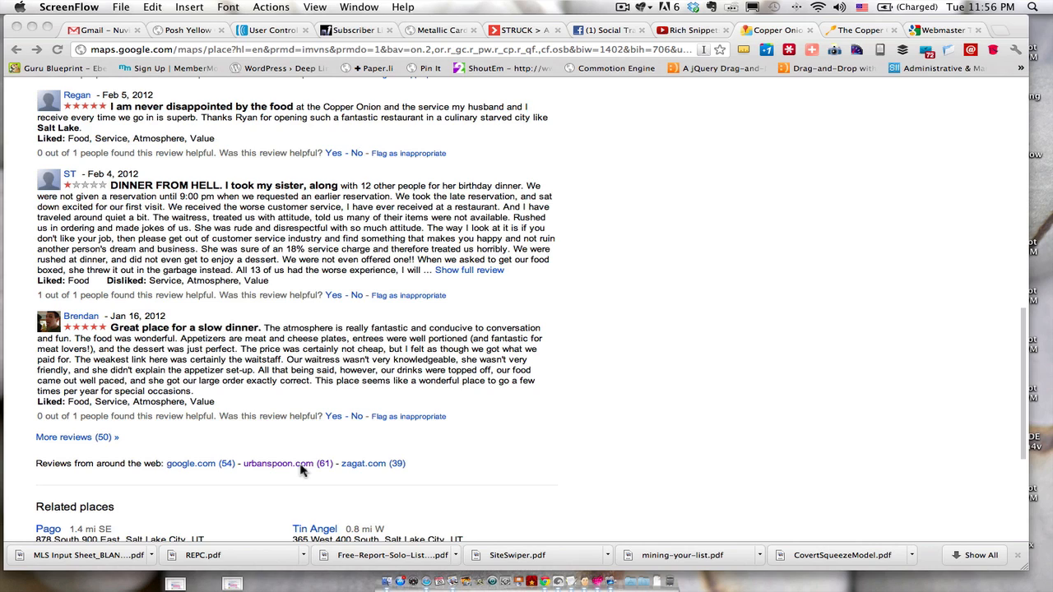
mouse_move(599, 214)
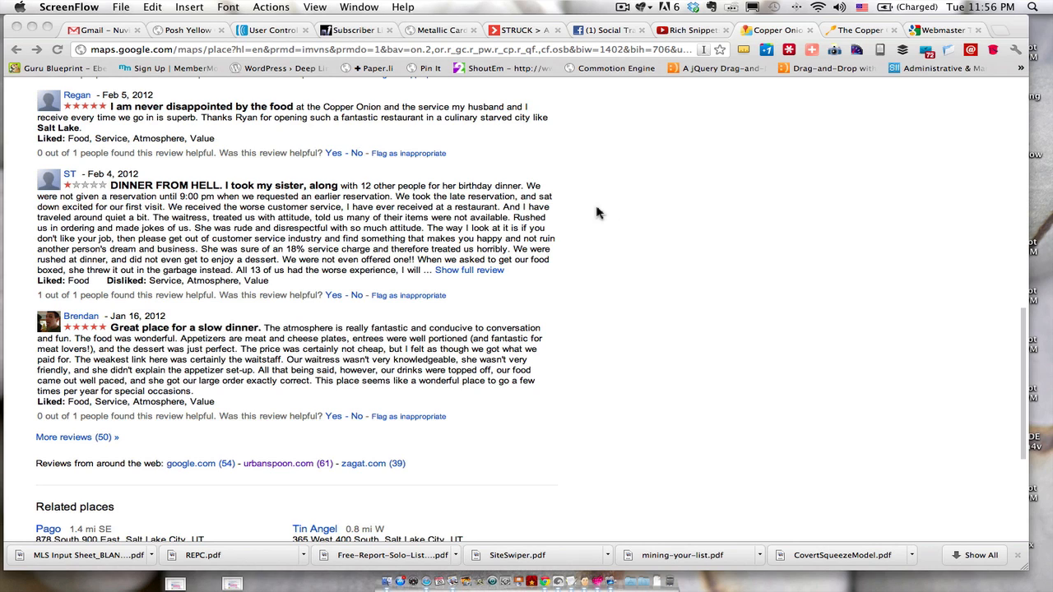
mouse_move(283, 474)
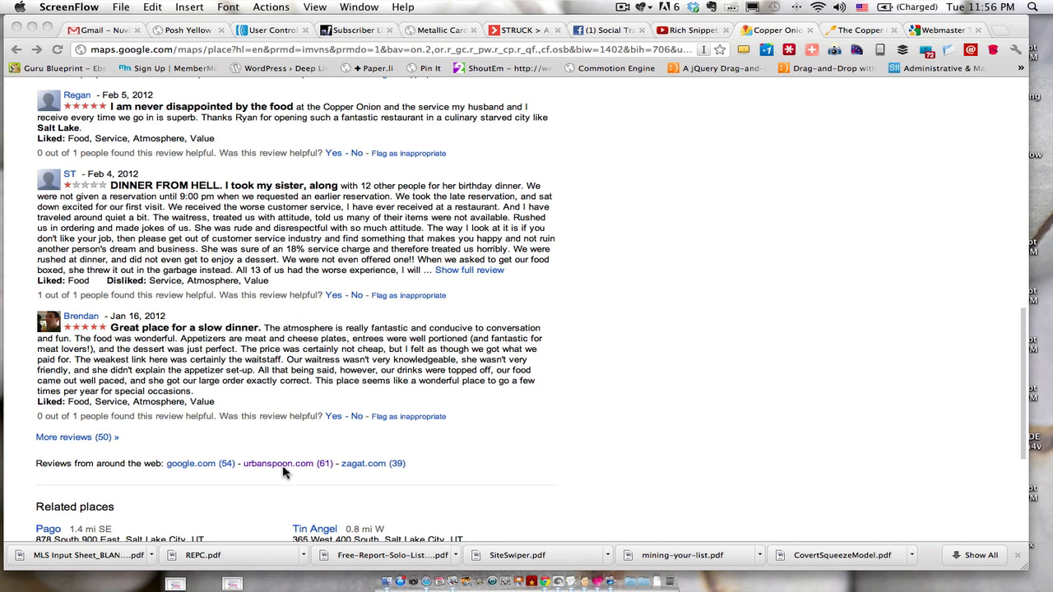
Follow the urbanspoon.com link and read through the critic, blogger and diner reviews
click(278, 464)
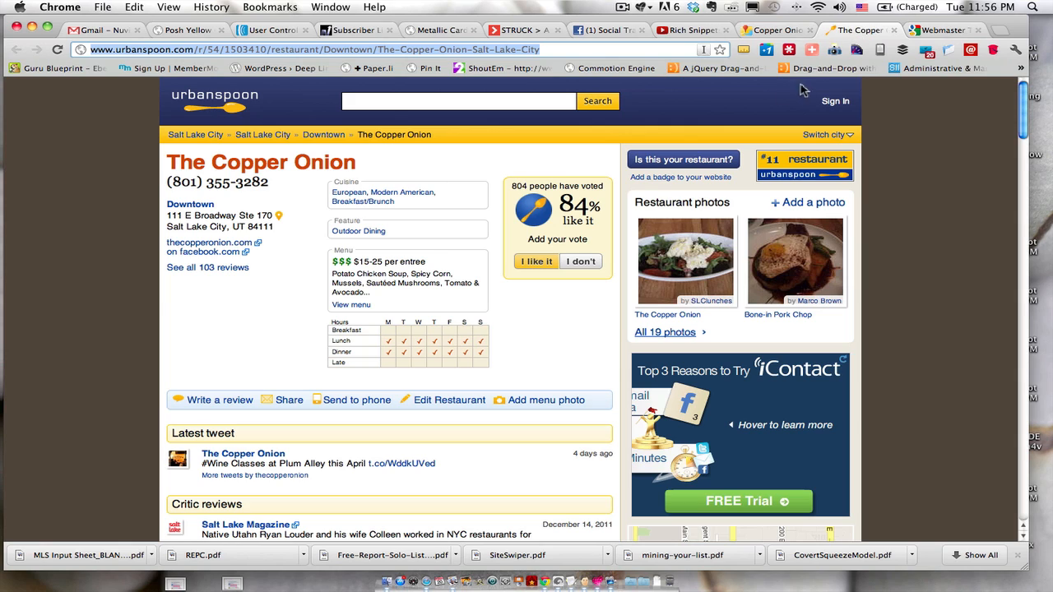
mouse_move(295, 240)
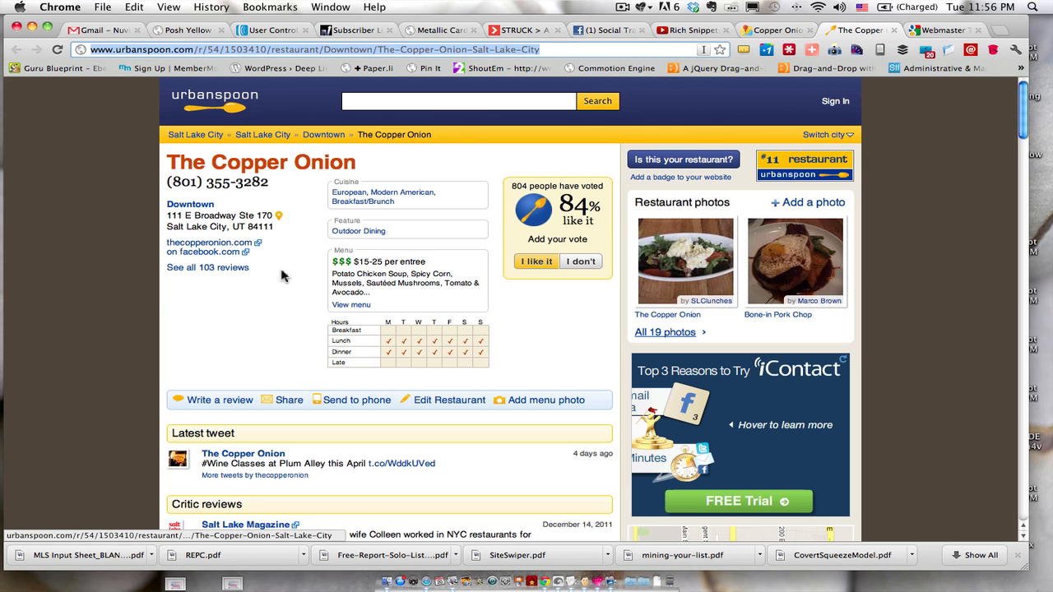
scroll(down, 3)
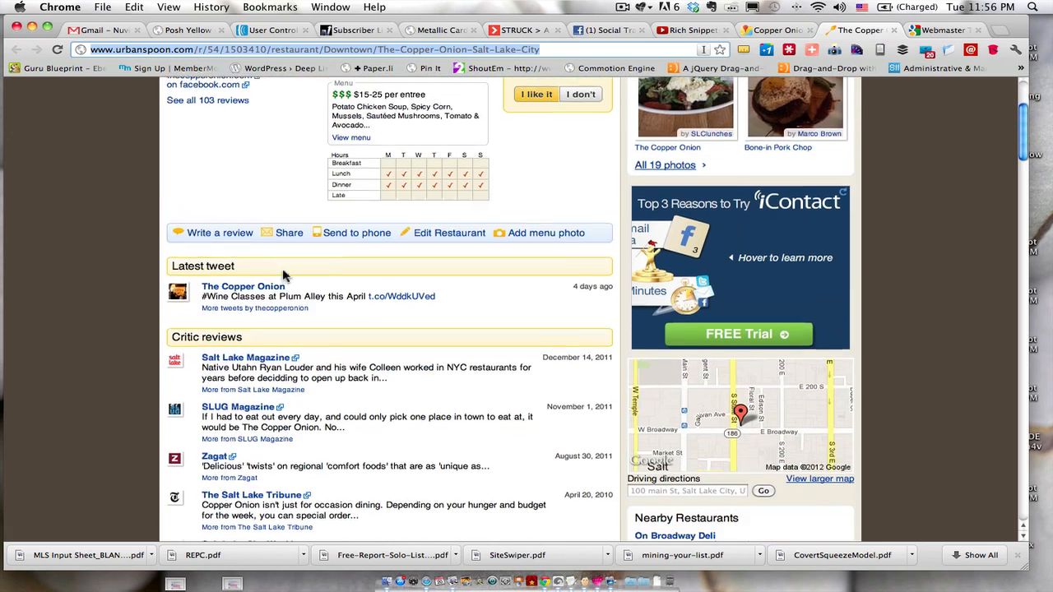
scroll(down, 3)
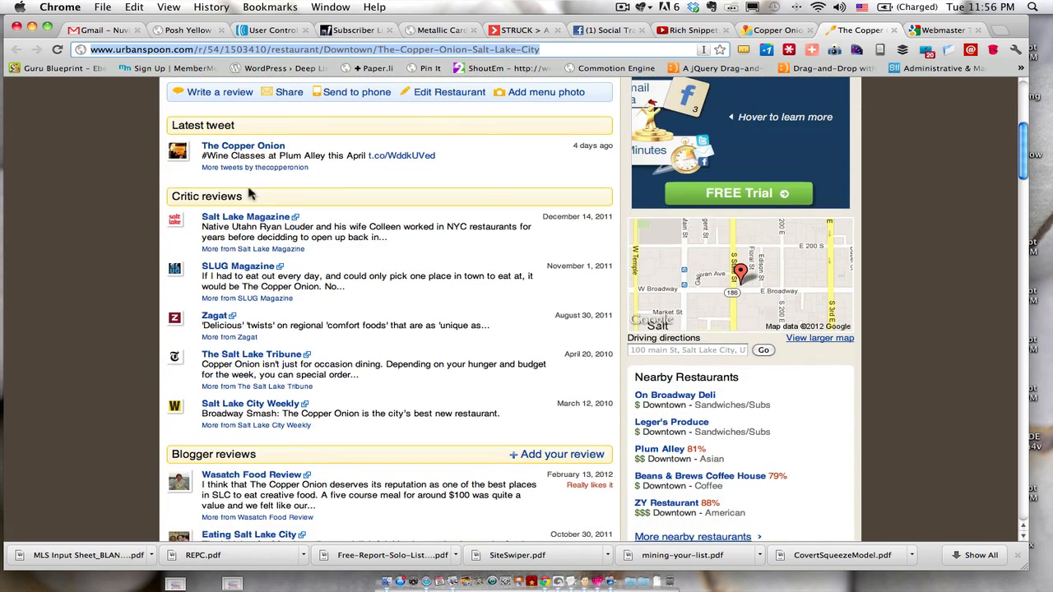
scroll(down, 3)
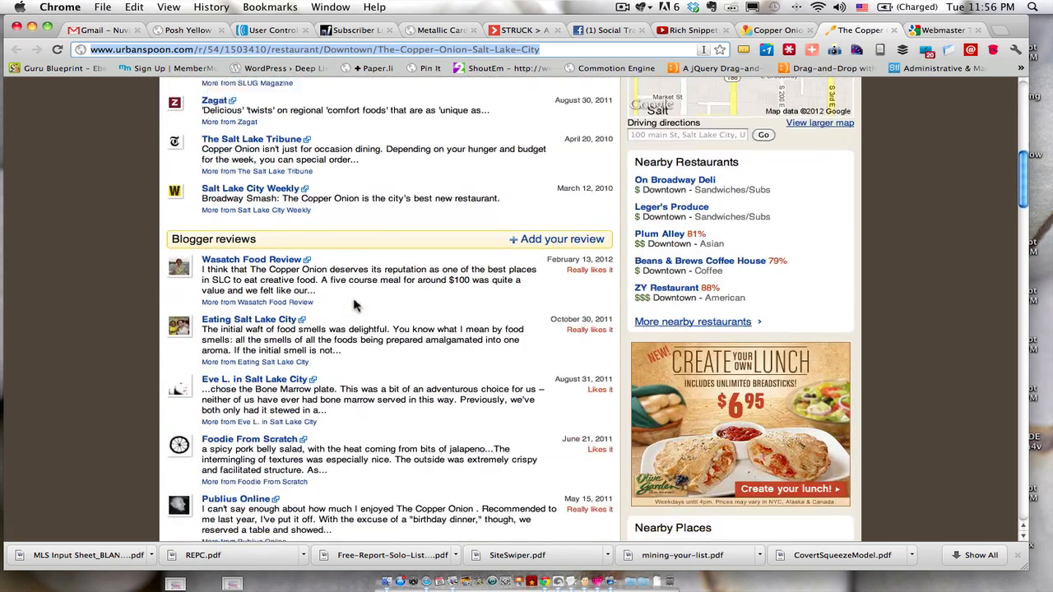
scroll(down, 3)
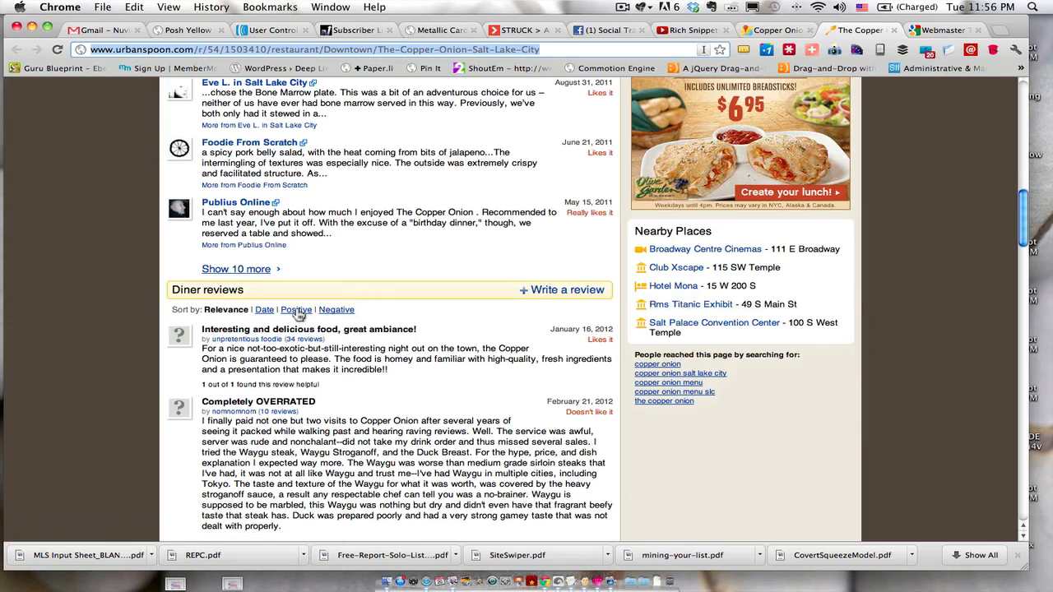
scroll(down, 3)
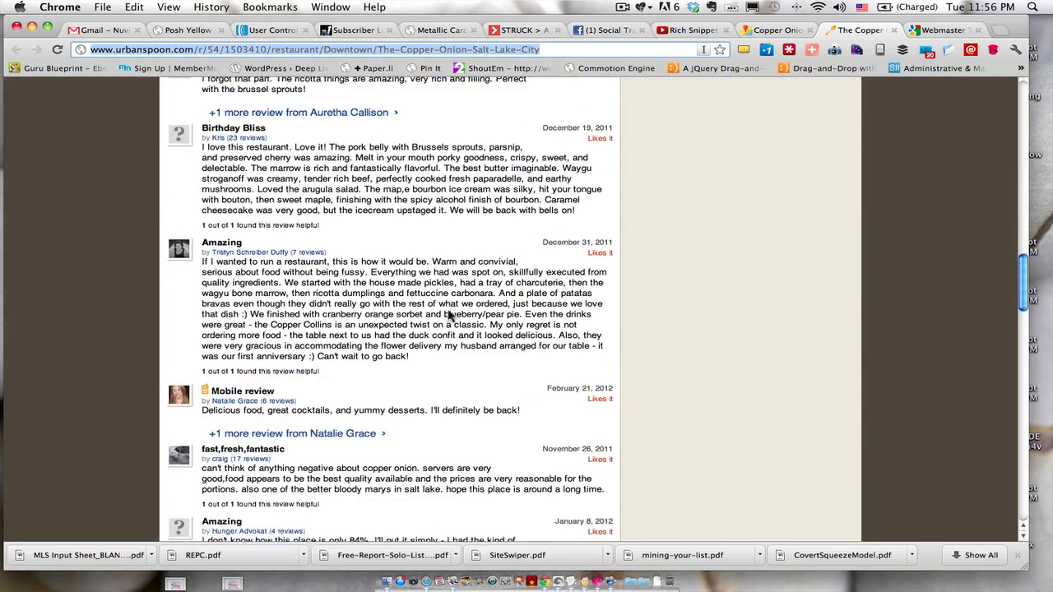
scroll(down, 3)
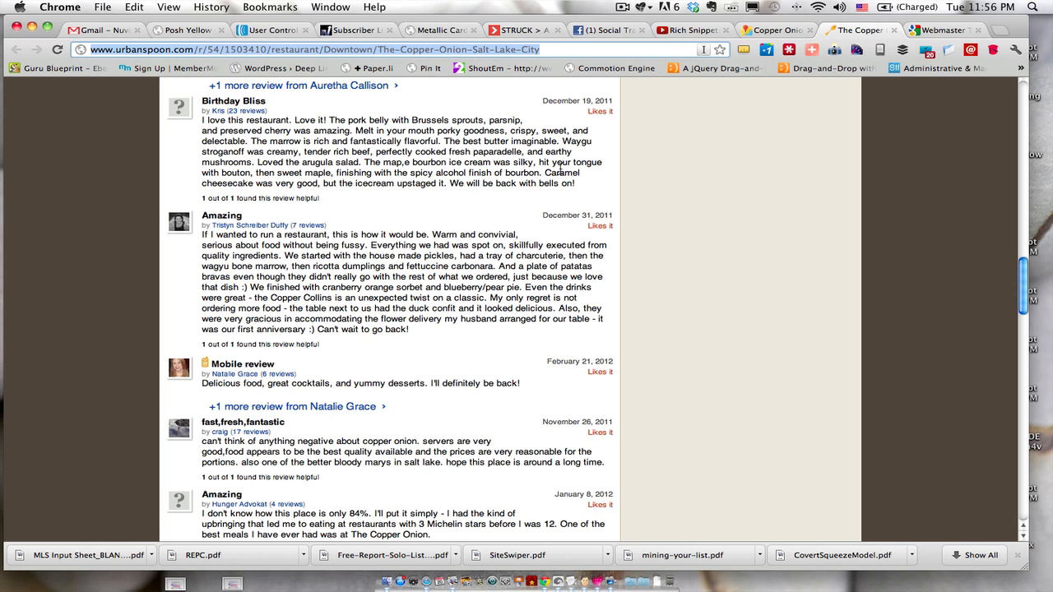
mouse_move(528, 208)
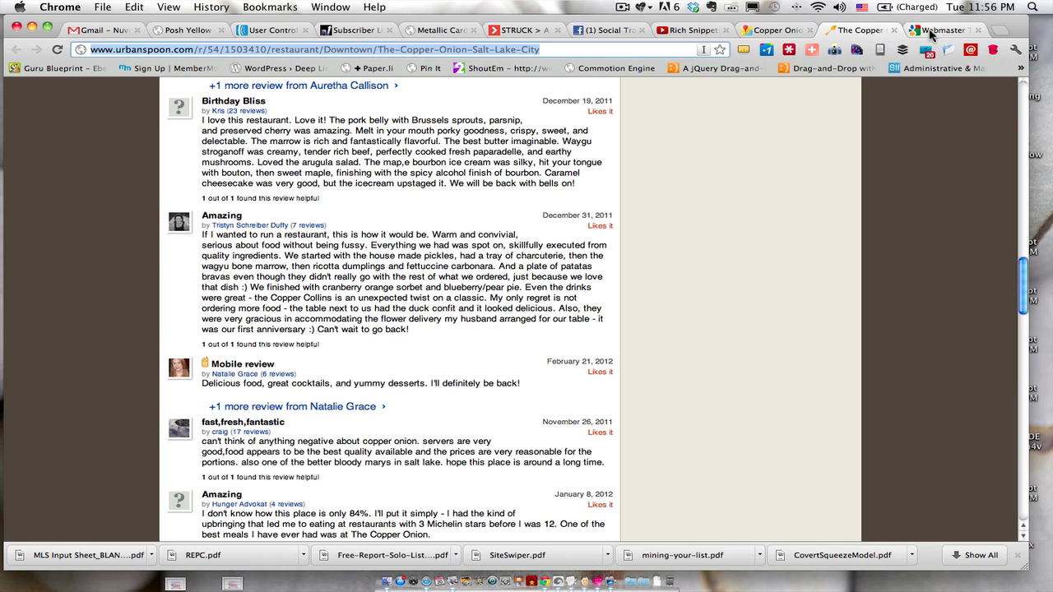
Return to the Rich Snippets results and view the Urbanspoon page's search preview, review-aggregate and breadcrumb data
click(941, 29)
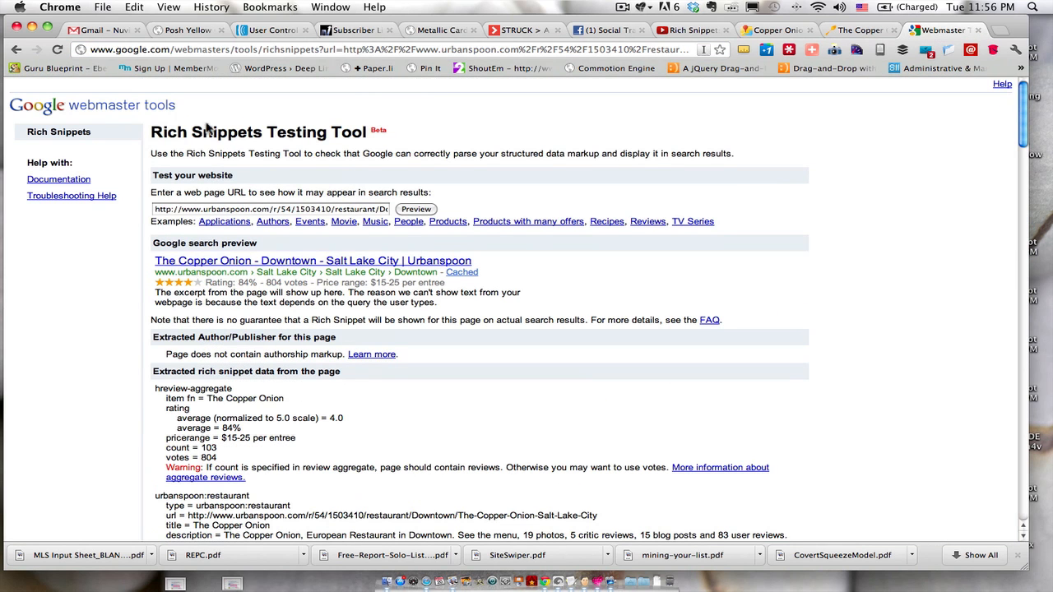
mouse_move(411, 138)
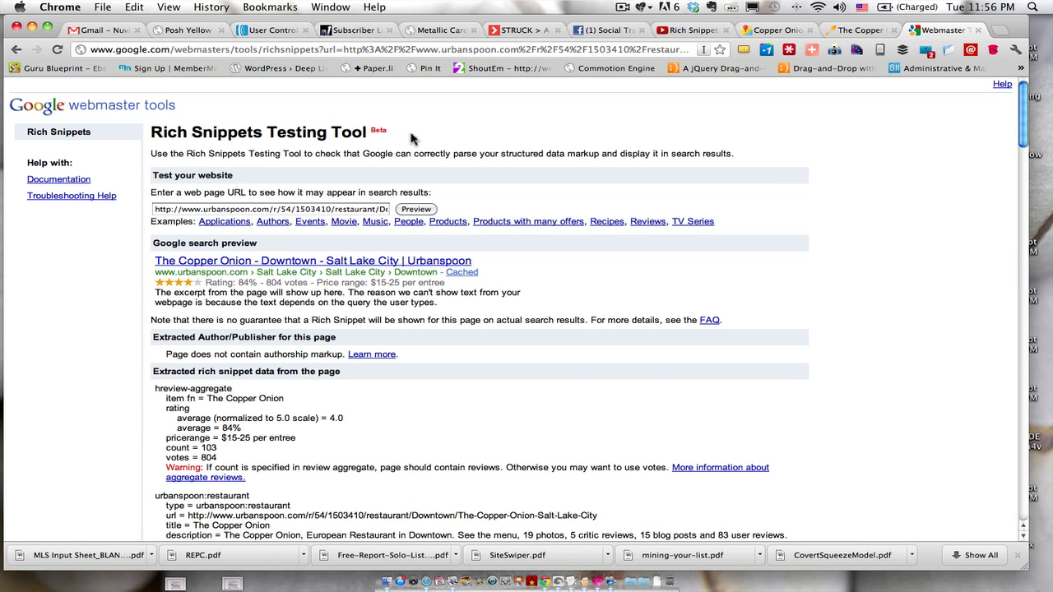
mouse_move(388, 229)
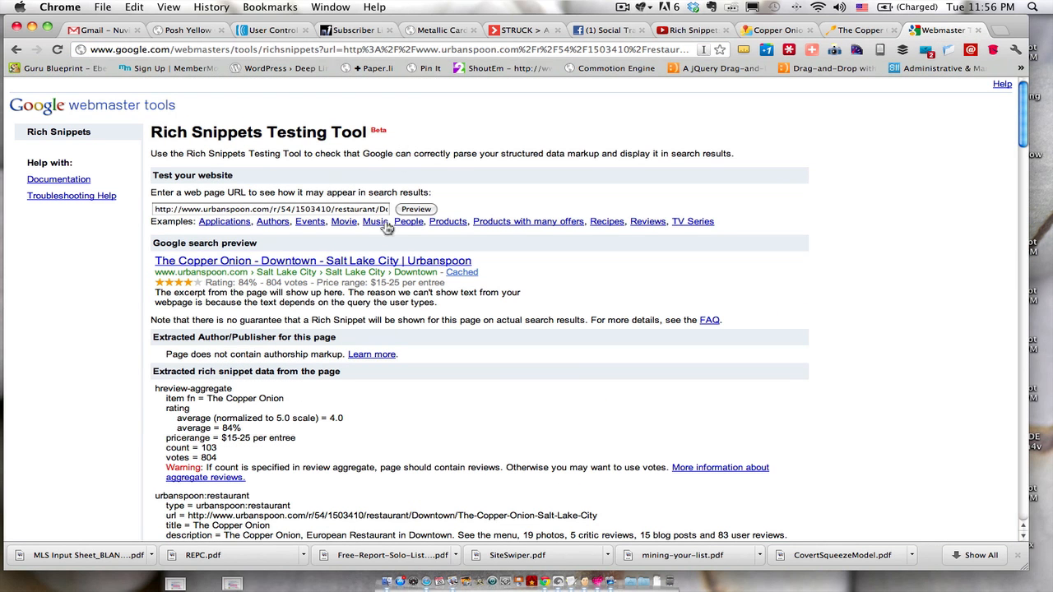
scroll(down, 3)
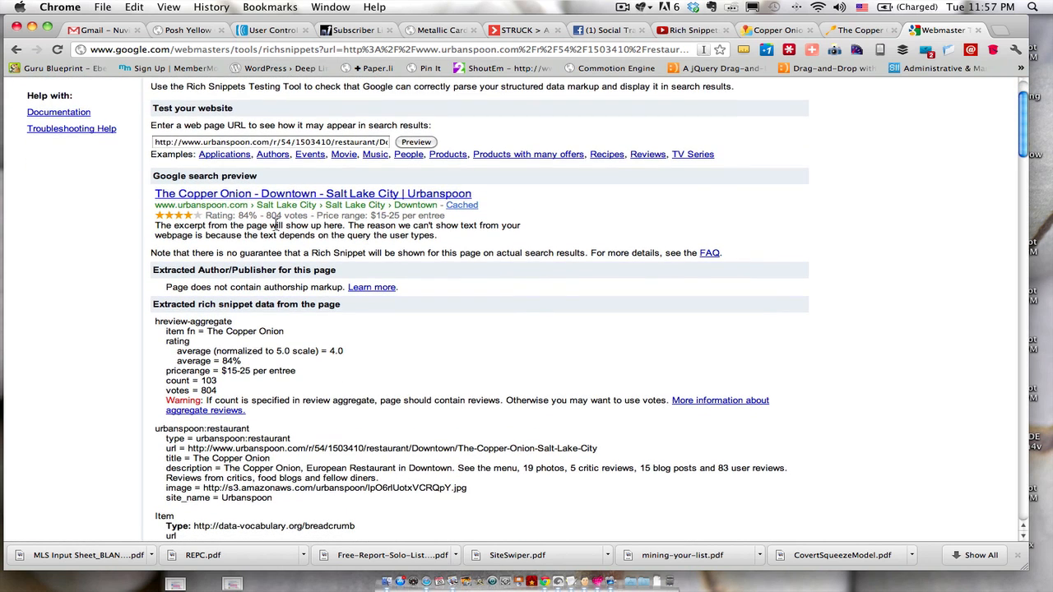
mouse_move(277, 223)
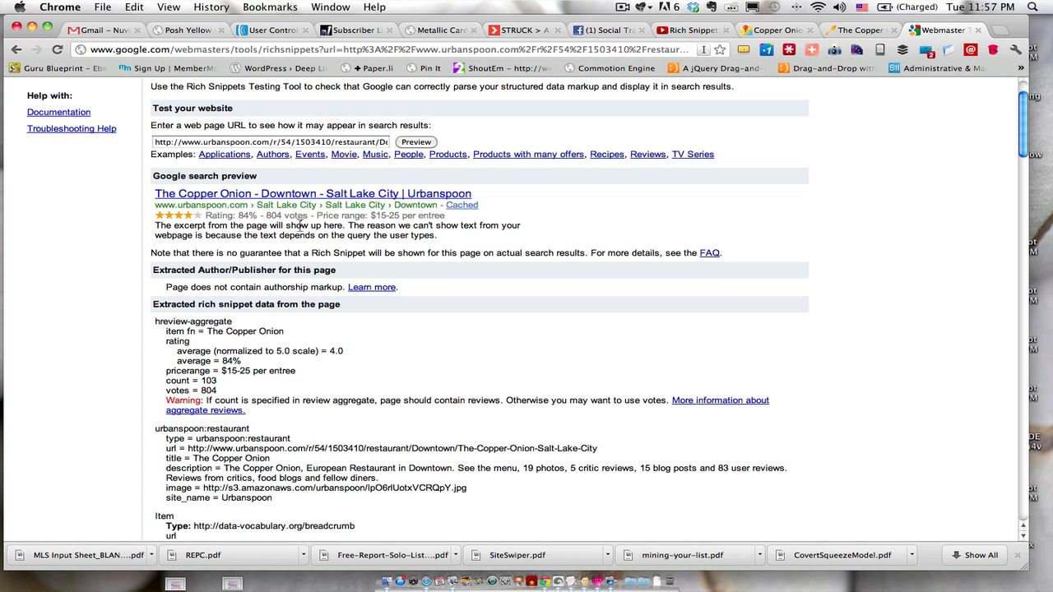
mouse_move(395, 215)
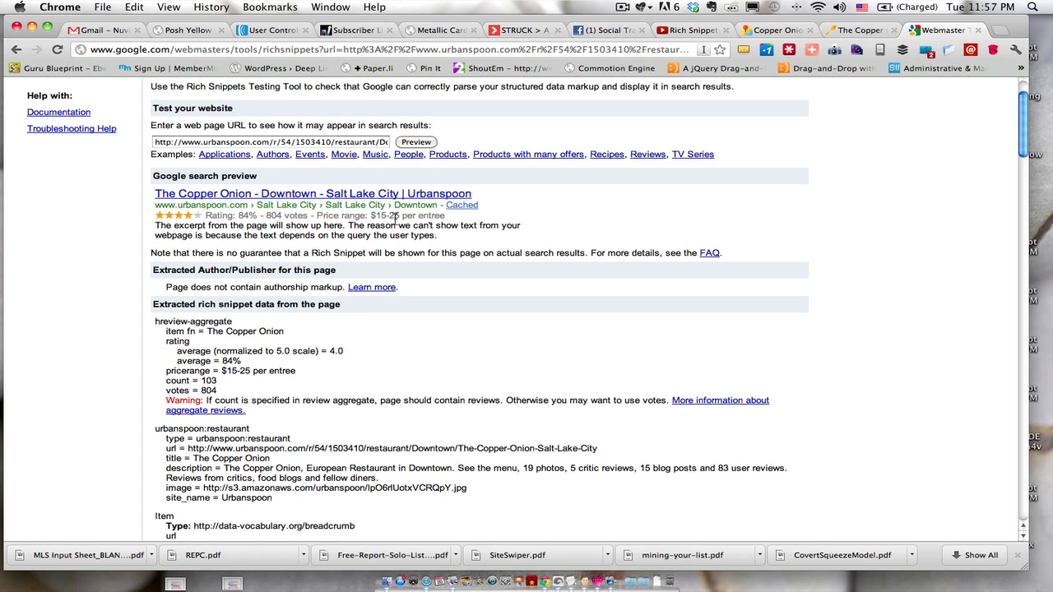
mouse_move(451, 224)
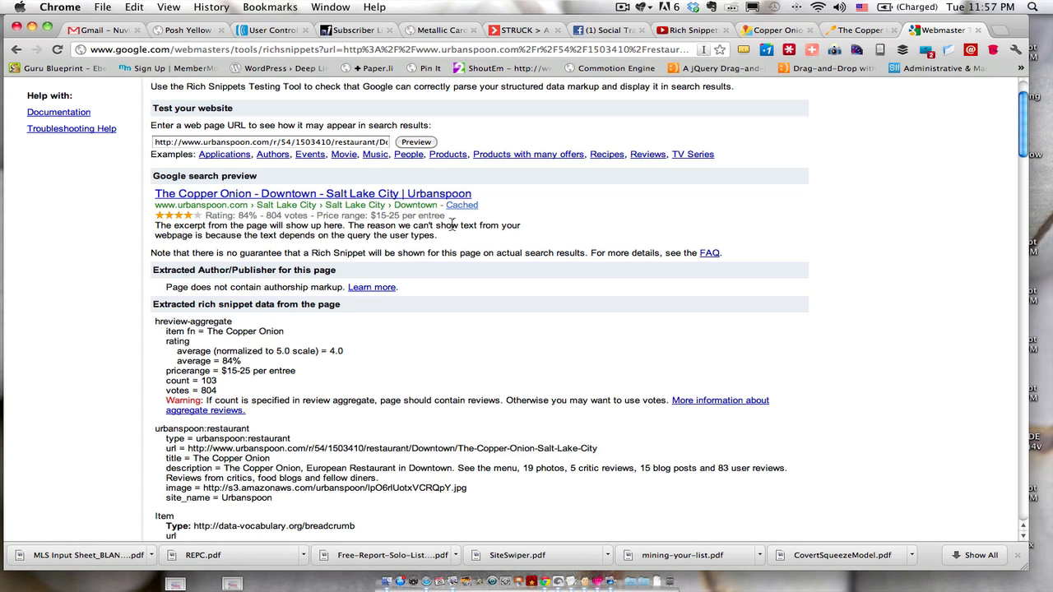
mouse_move(461, 233)
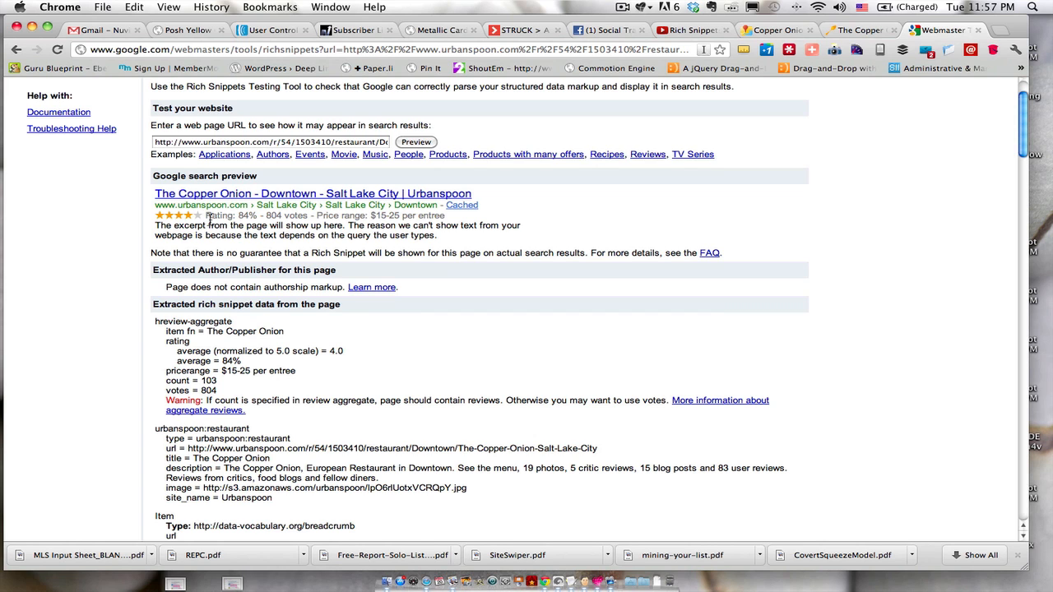
mouse_move(316, 335)
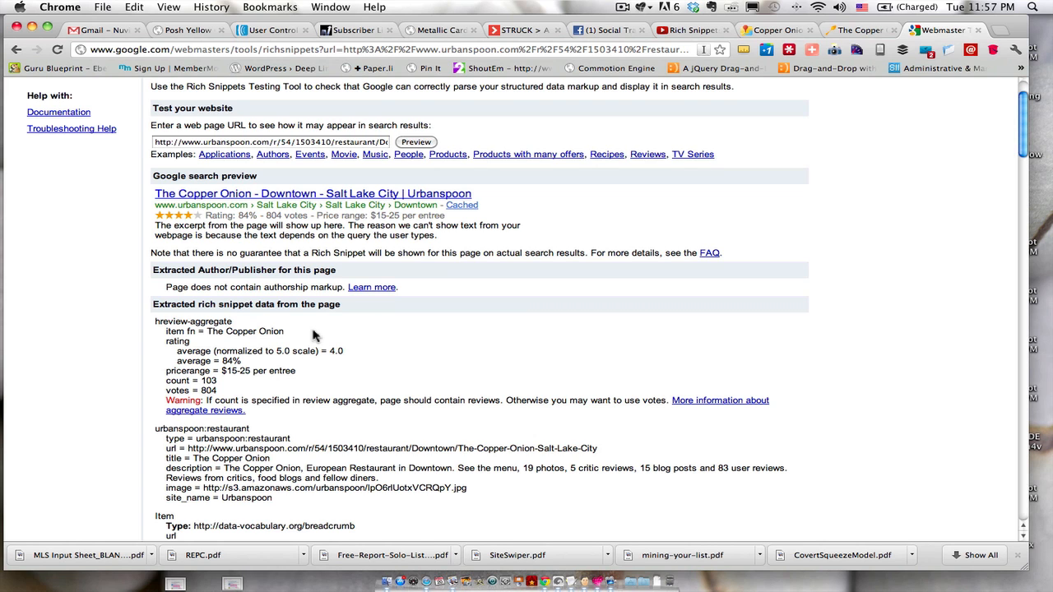
scroll(down, 3)
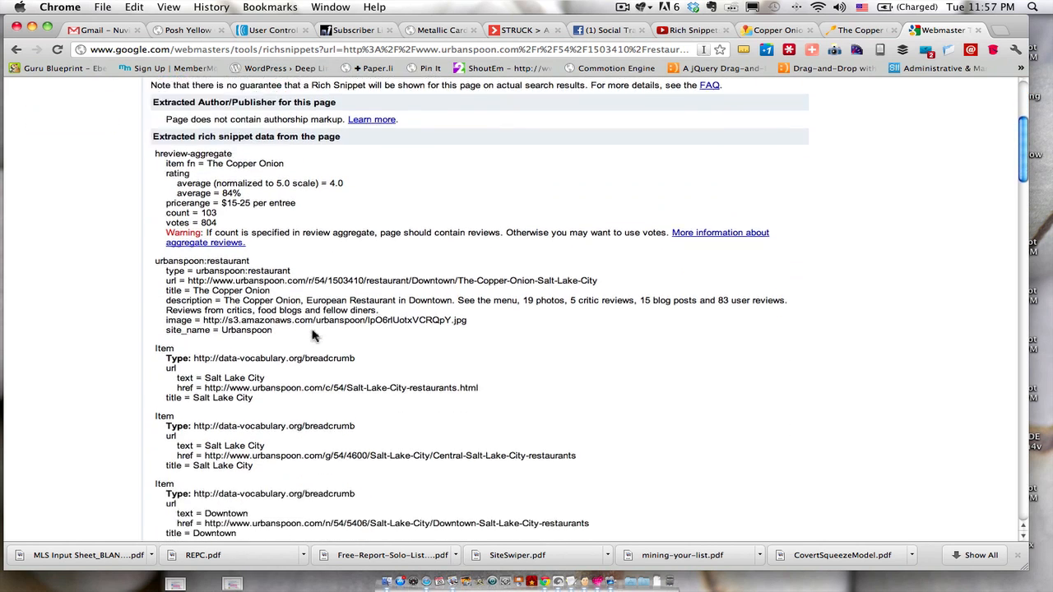
scroll(down, 3)
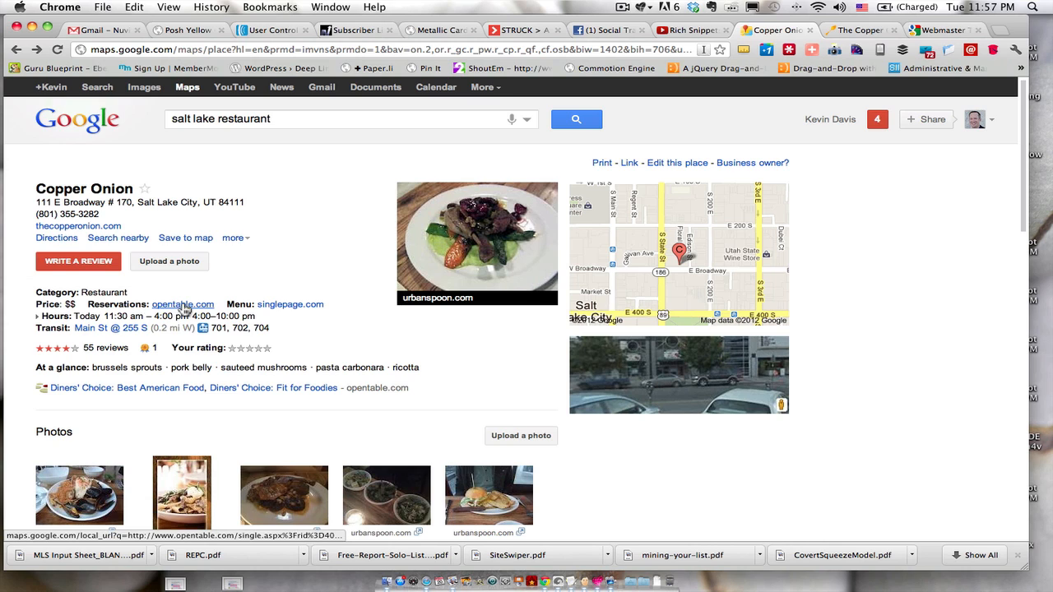
mouse_move(290, 305)
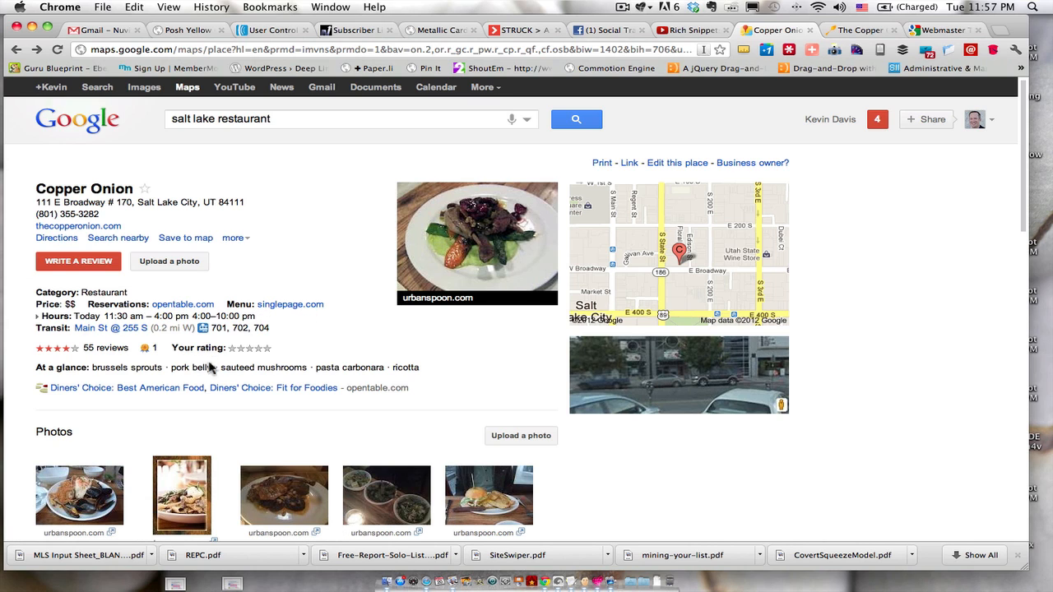
mouse_move(229, 437)
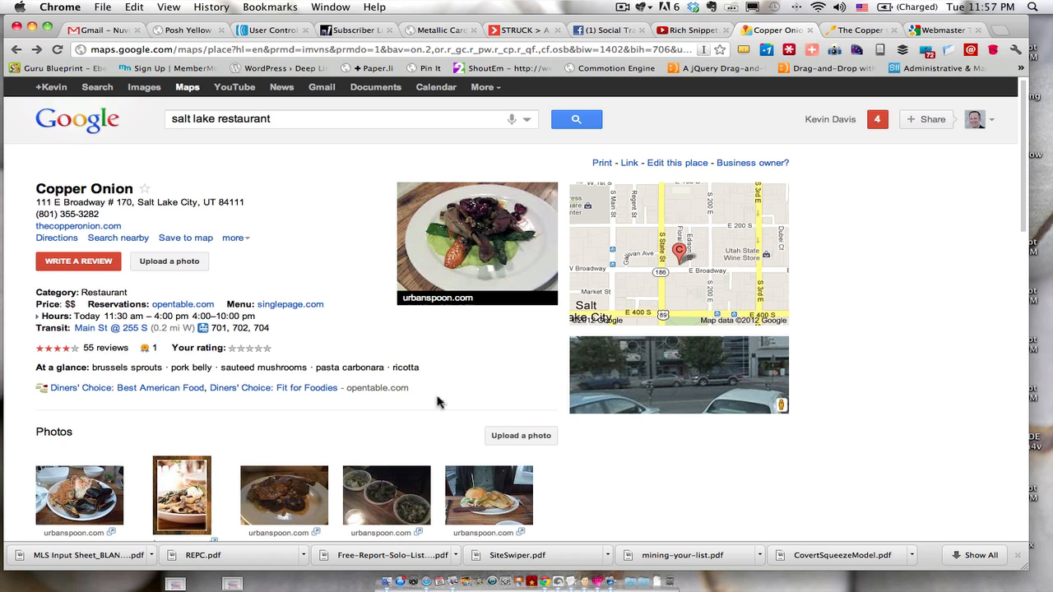
Scroll through the Copper Onion Maps reviews, then return to the Rich Snippets test results
scroll(down, 3)
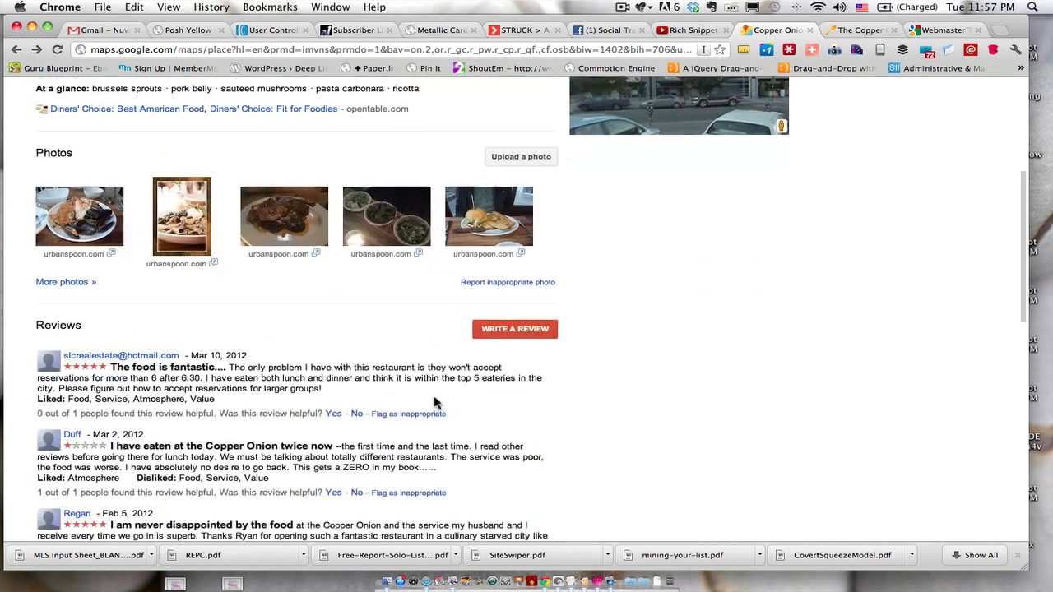
scroll(down, 3)
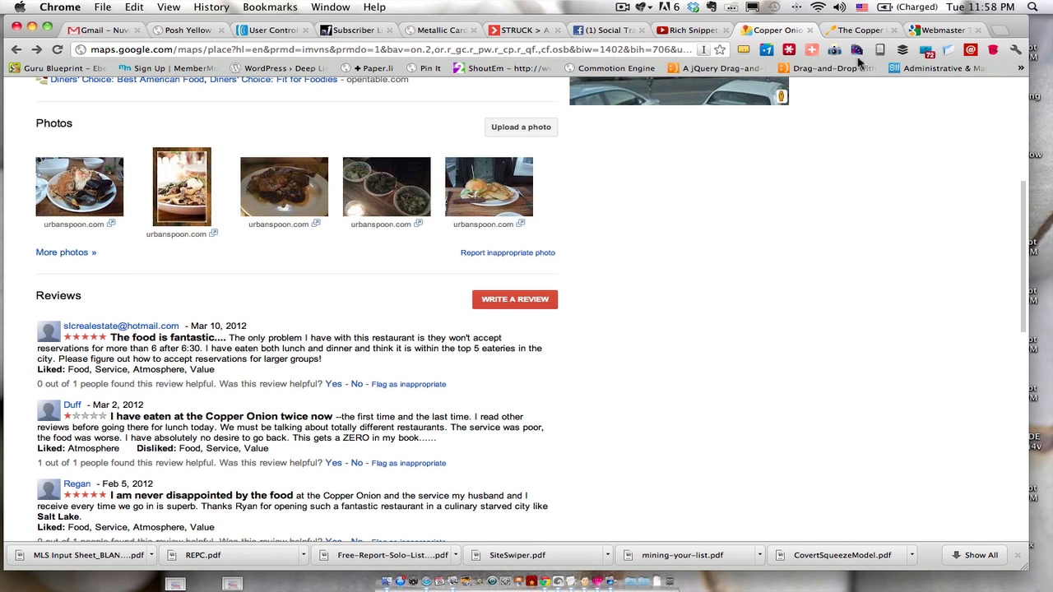
click(938, 30)
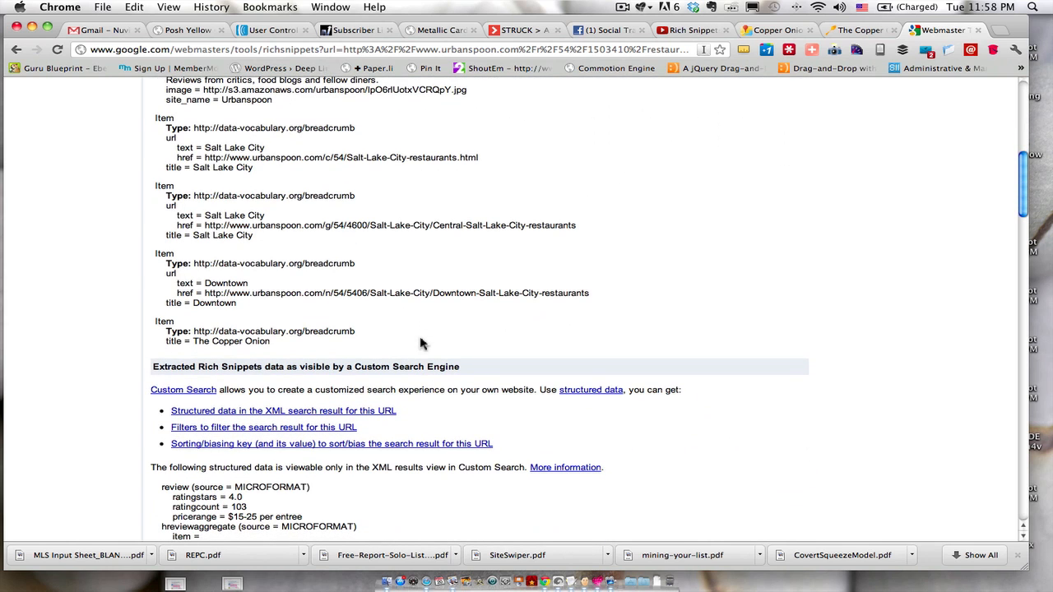
Scroll to the Custom Search metatag data with the page's cuisine and neighborhood values
scroll(down, 3)
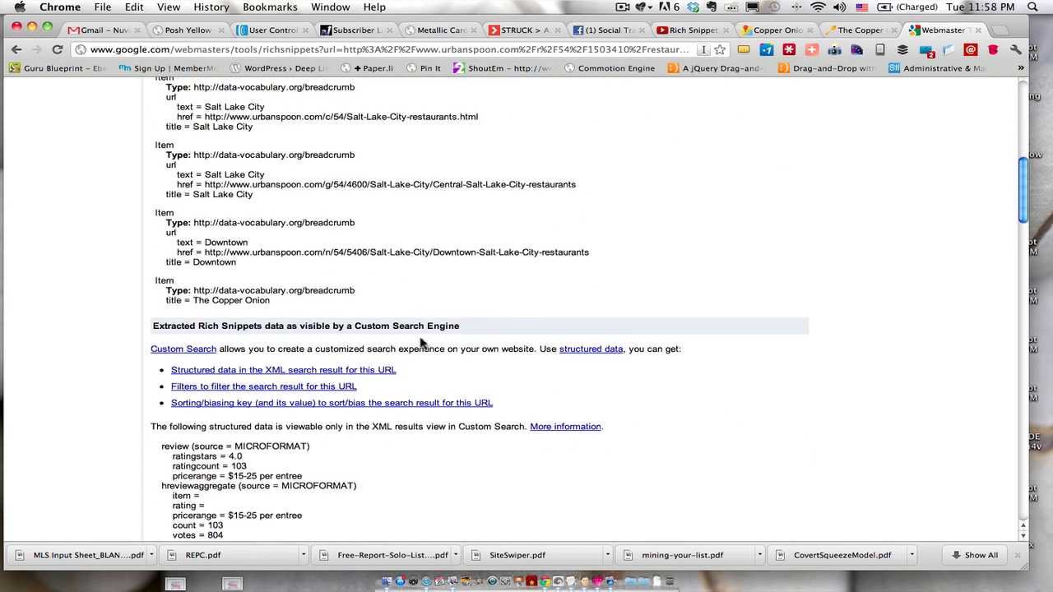
scroll(down, 3)
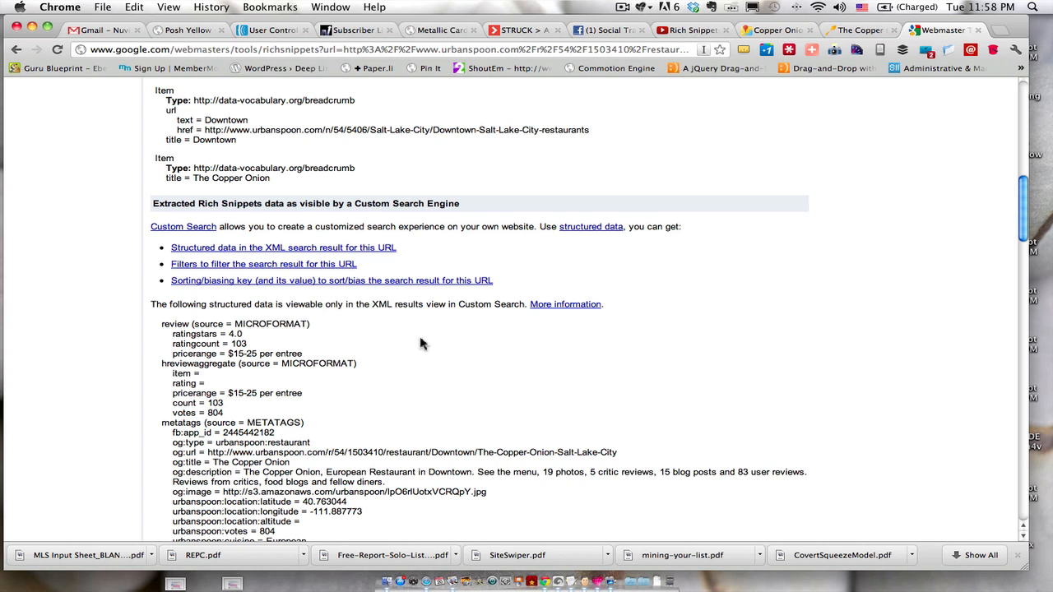
mouse_move(327, 321)
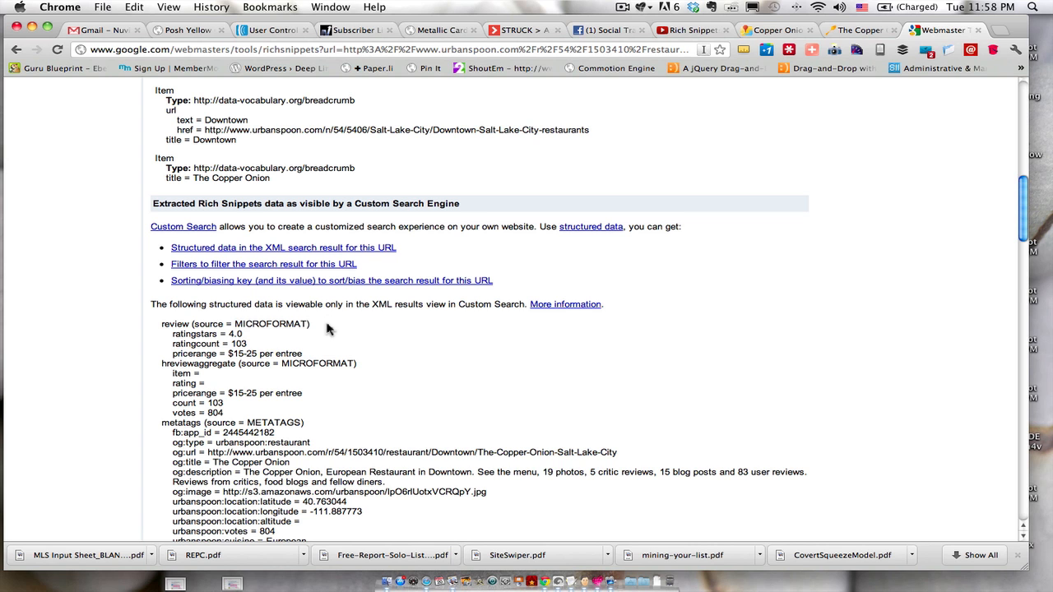
mouse_move(484, 213)
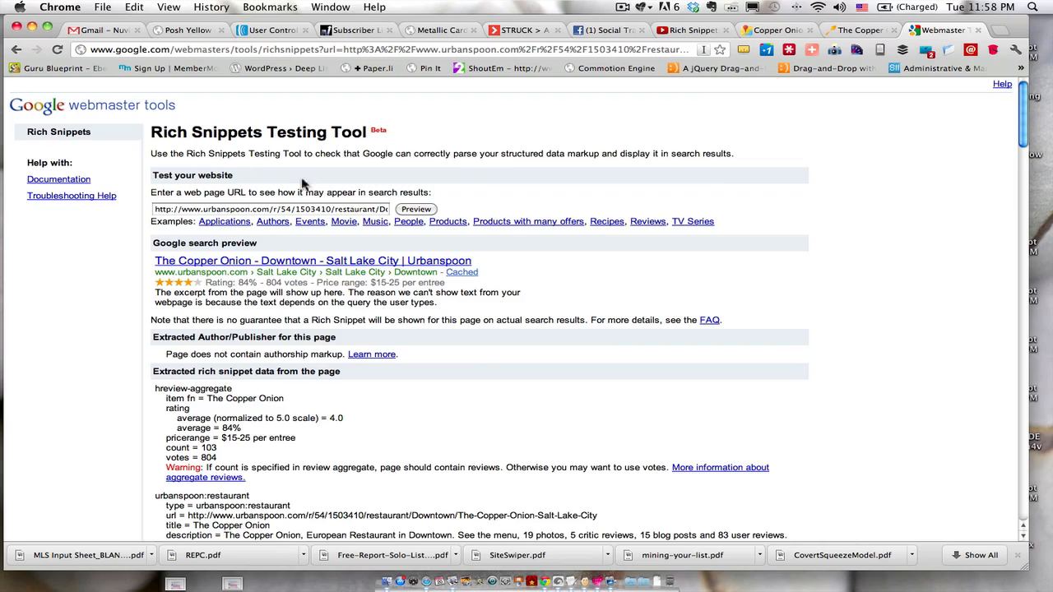
scroll(down, 3)
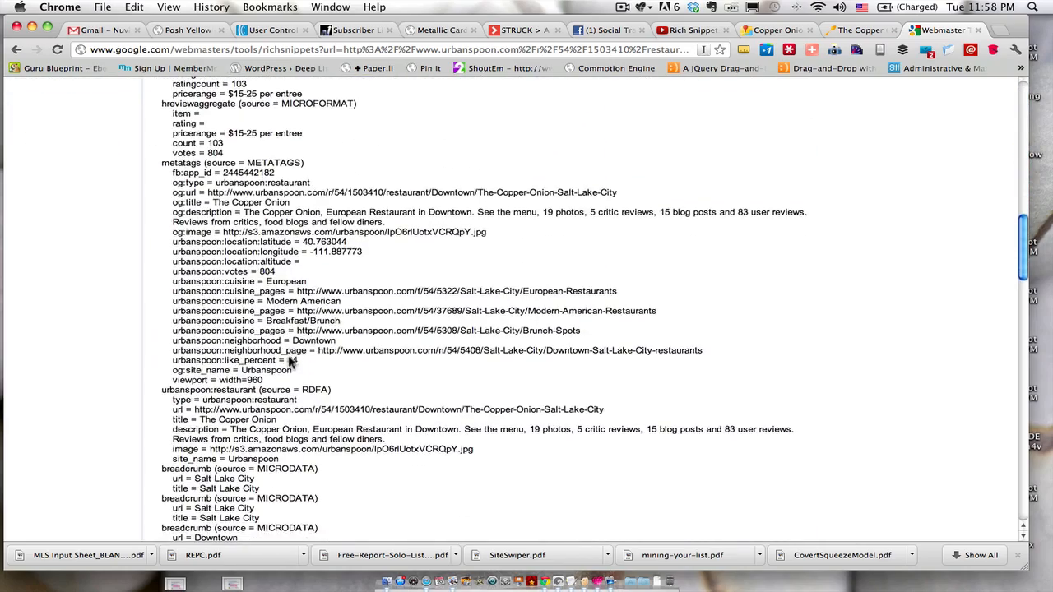
Scroll through the more:pagemap filter list to the og title and cuisine attributes
scroll(down, 3)
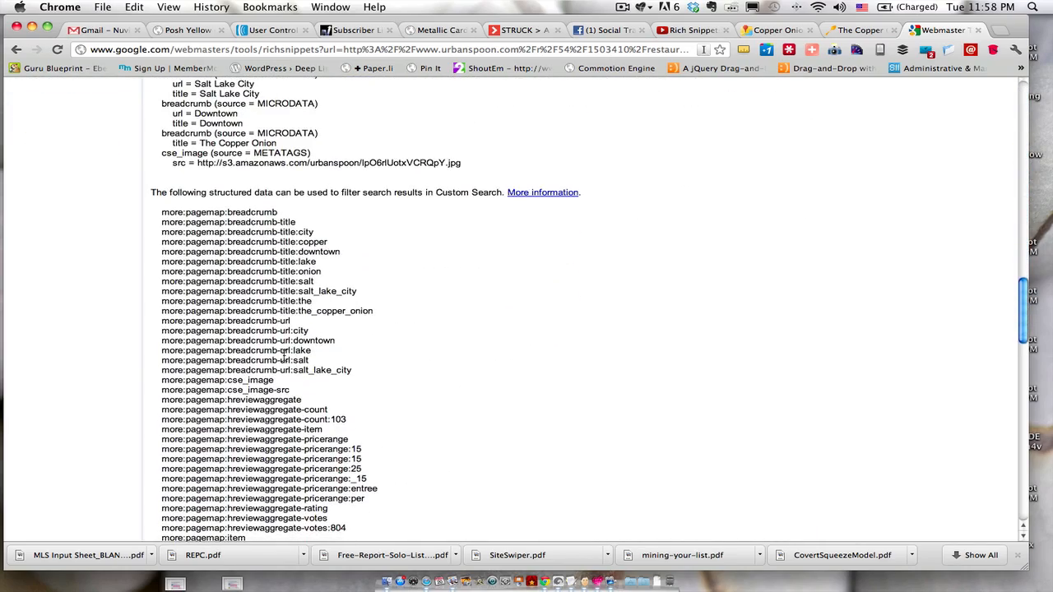
scroll(down, 3)
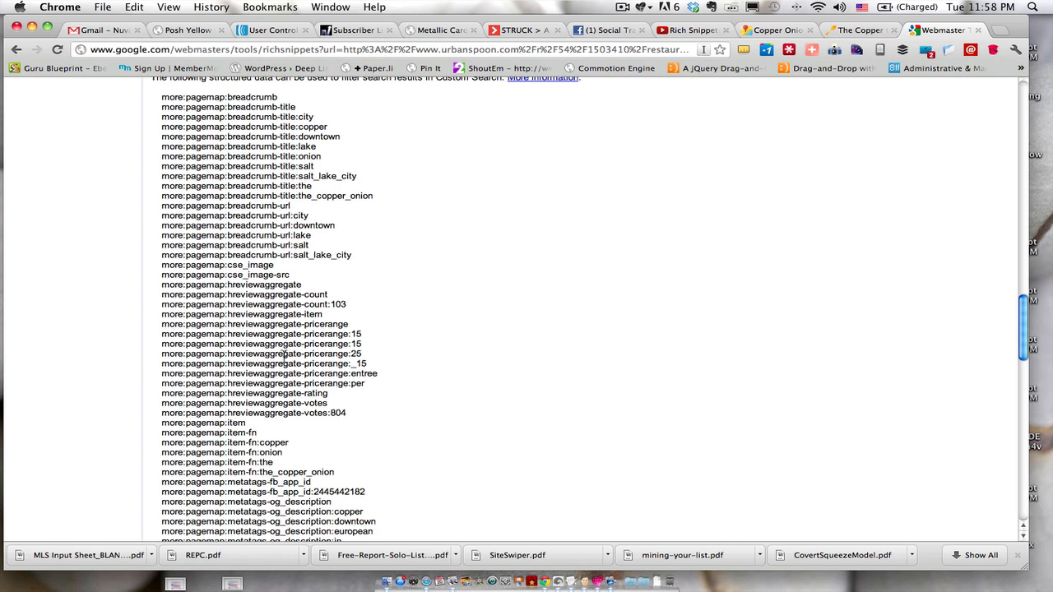
mouse_move(359, 332)
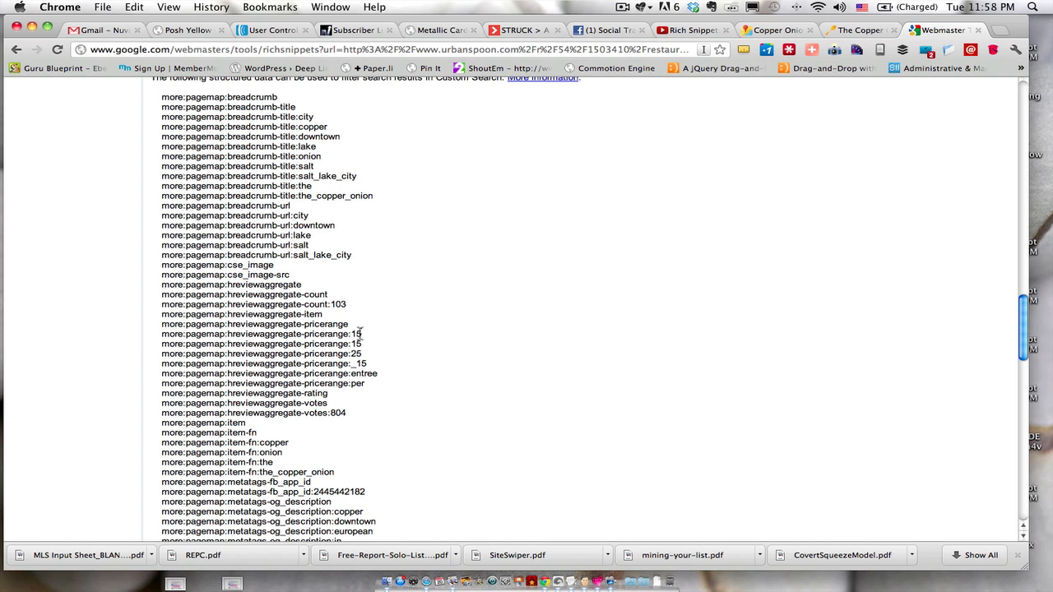
scroll(down, 3)
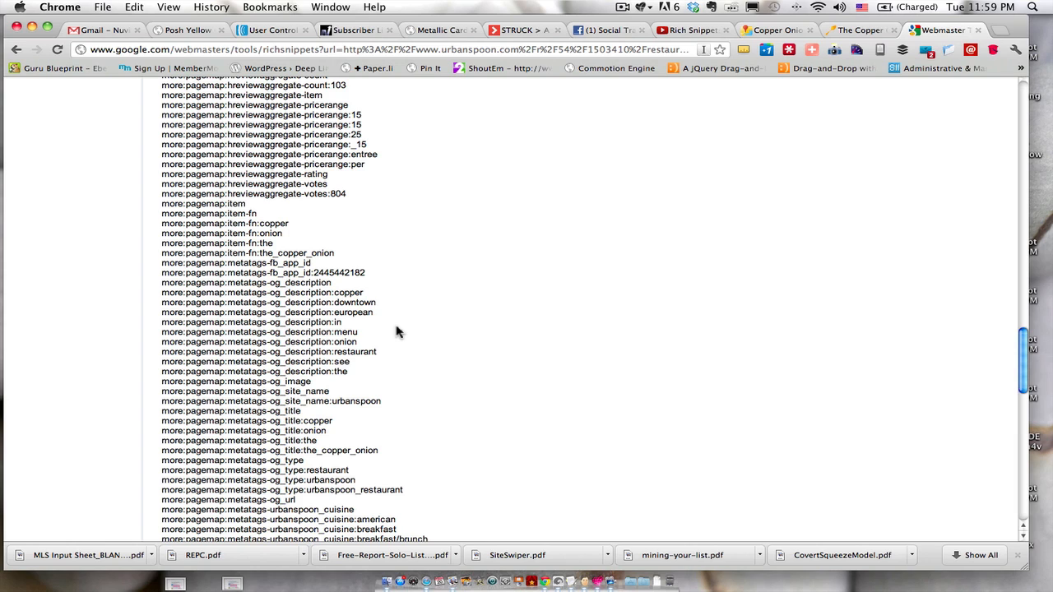
mouse_move(475, 323)
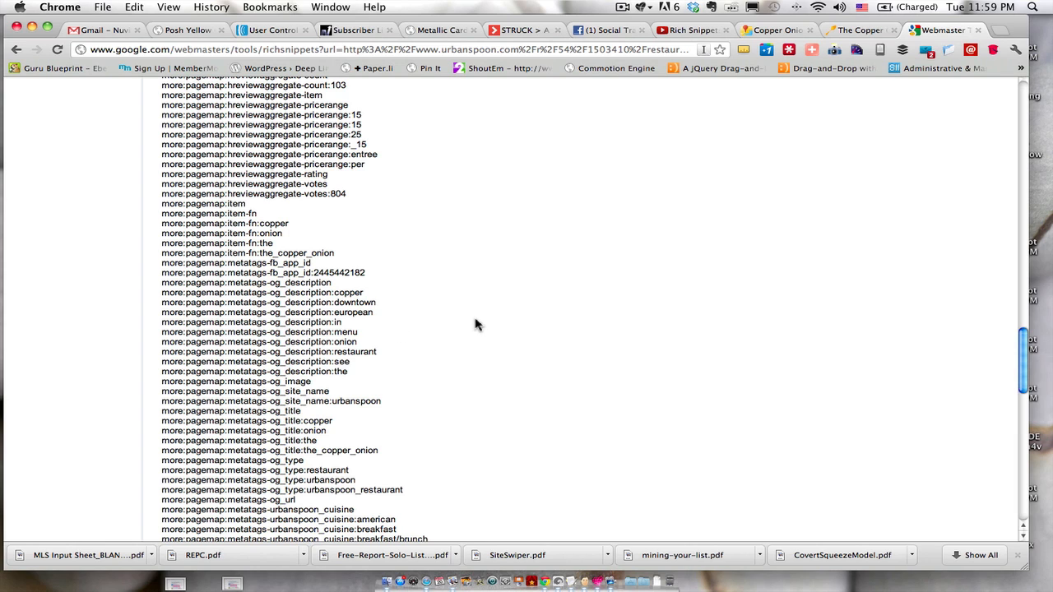